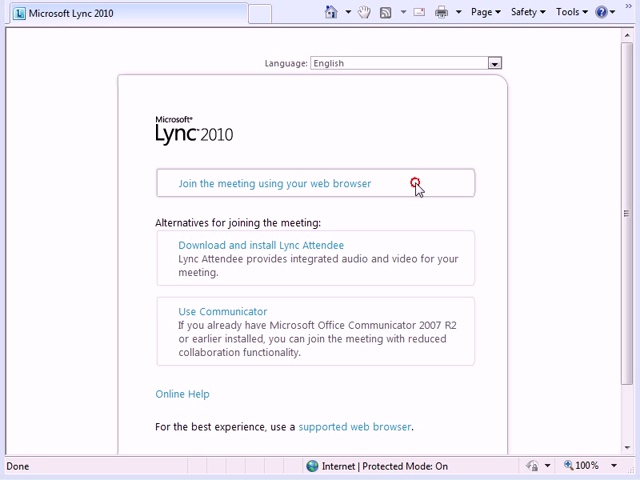
{"action": "left_click", "coordinate": [263, 183]}
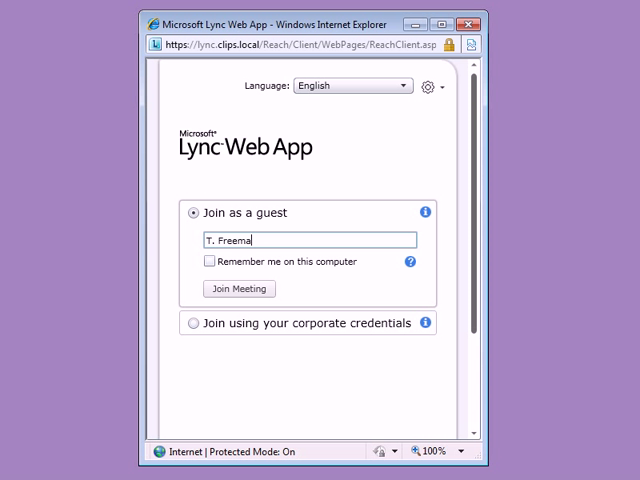
{"action": "left_click", "coordinate": [239, 289]}
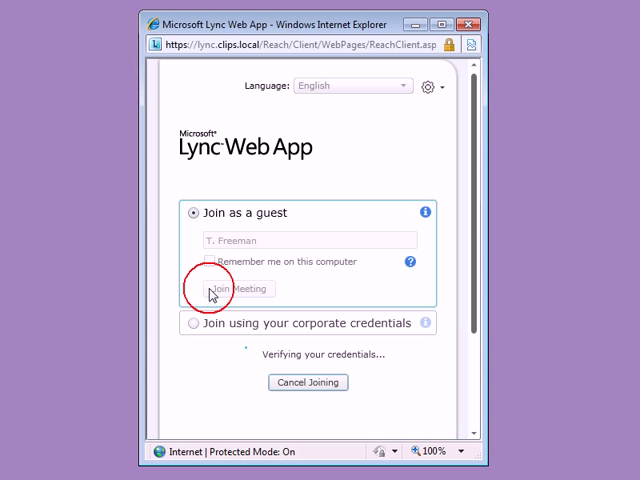
{"action": "left_click", "coordinate": [238, 289]}
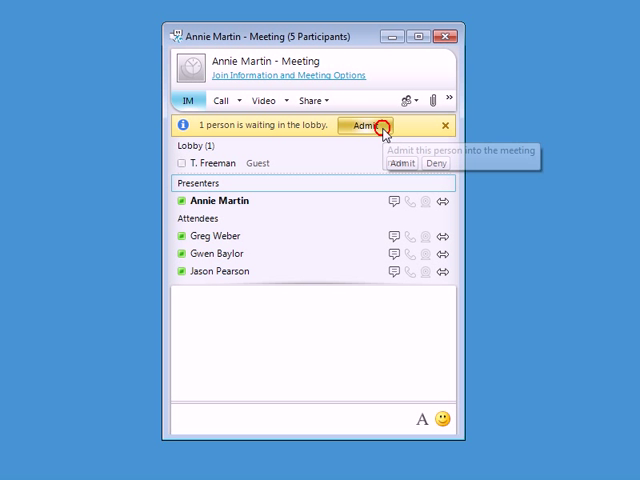
{"action": "left_click", "coordinate": [369, 126]}
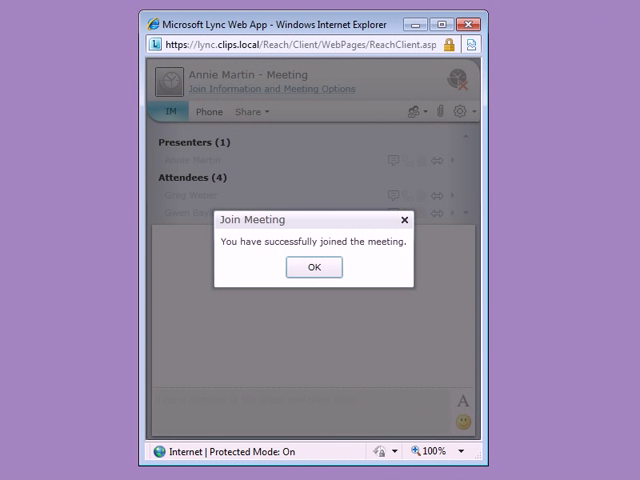
{"action": "left_click", "coordinate": [313, 267]}
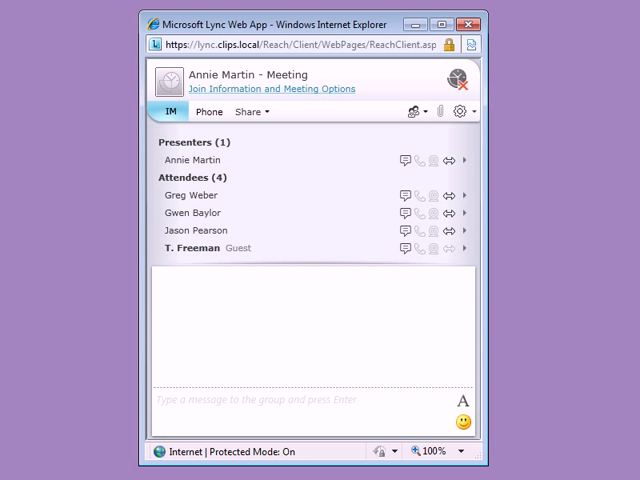
{"action": "mouse_move", "coordinate": [208, 111]}
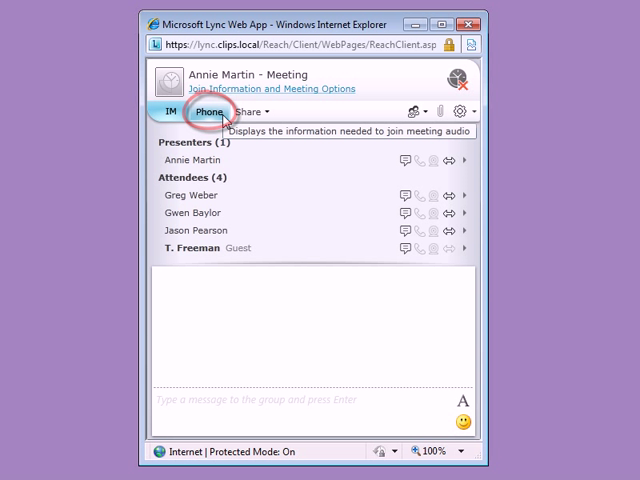
{"action": "left_click", "coordinate": [208, 111]}
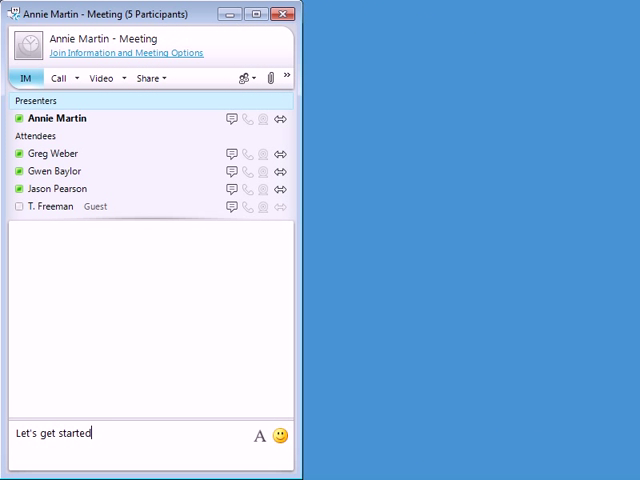
- Open the Share drop-down menu listing content to share
{"action": "left_click", "coordinate": [147, 78]}
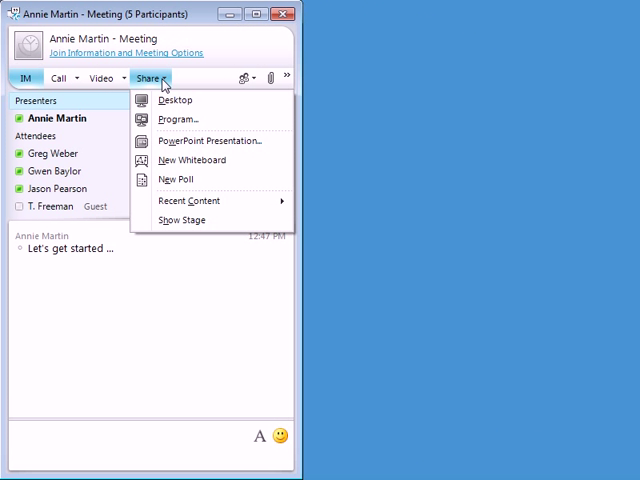